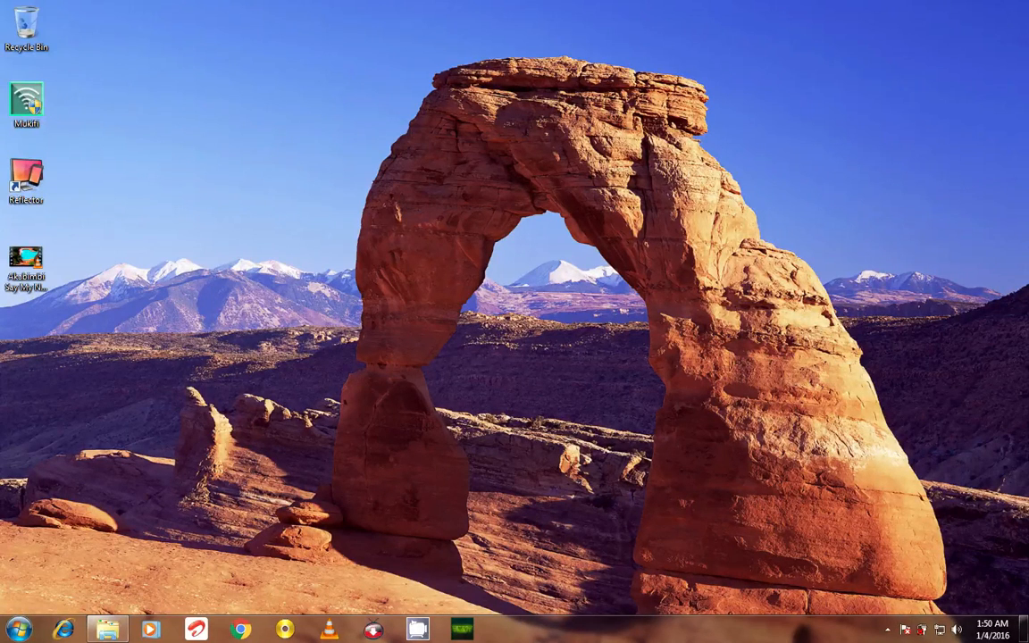
- Launch Mukifi from its desktop shortcut
double_click(26, 101)
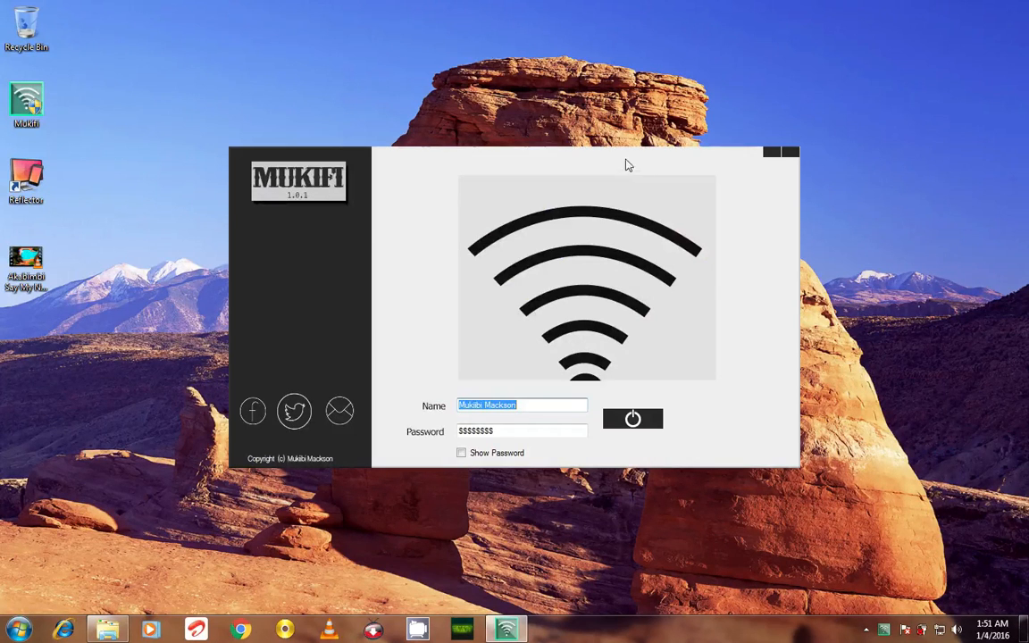
- Nudge the Mukifi window slightly to the left
drag(625, 152, 576, 147)
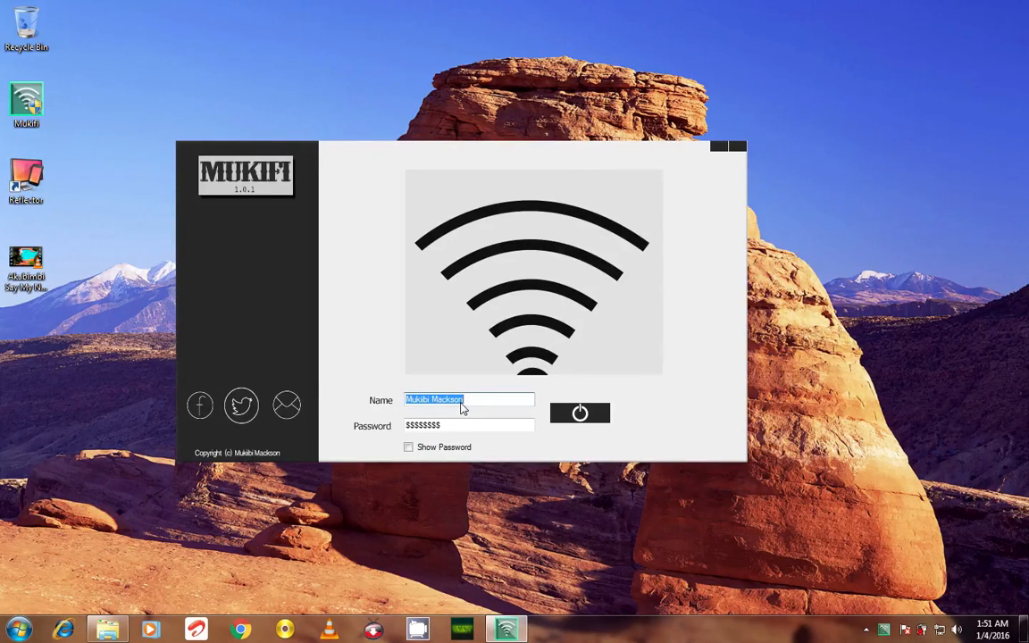
mouse_move(381, 413)
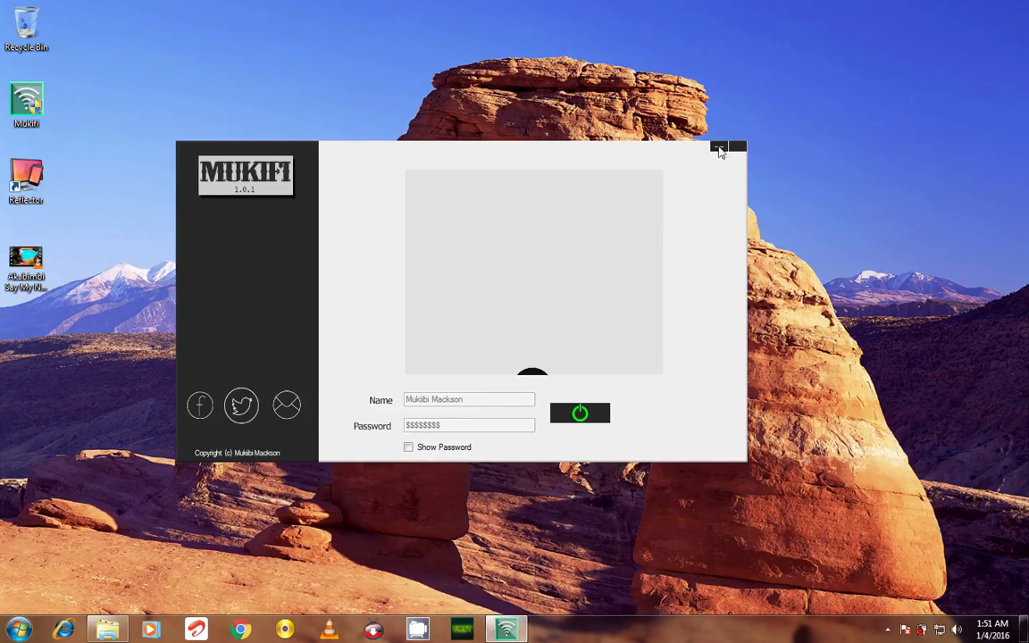
- Minimize Mukifi and complete AirPlay mirroring of the iPhone to the PC
click(719, 147)
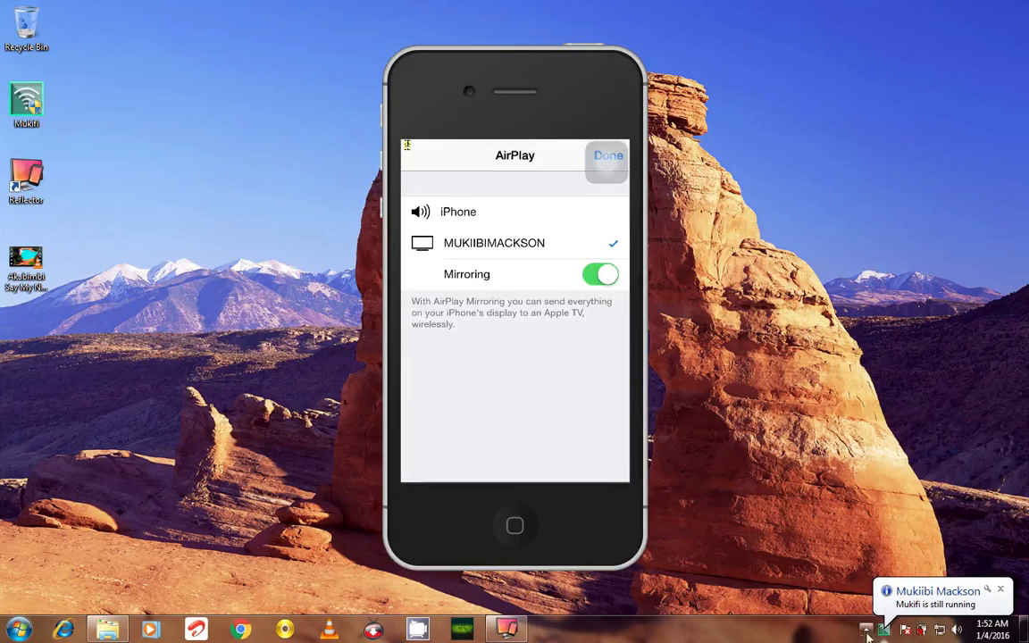
click(867, 629)
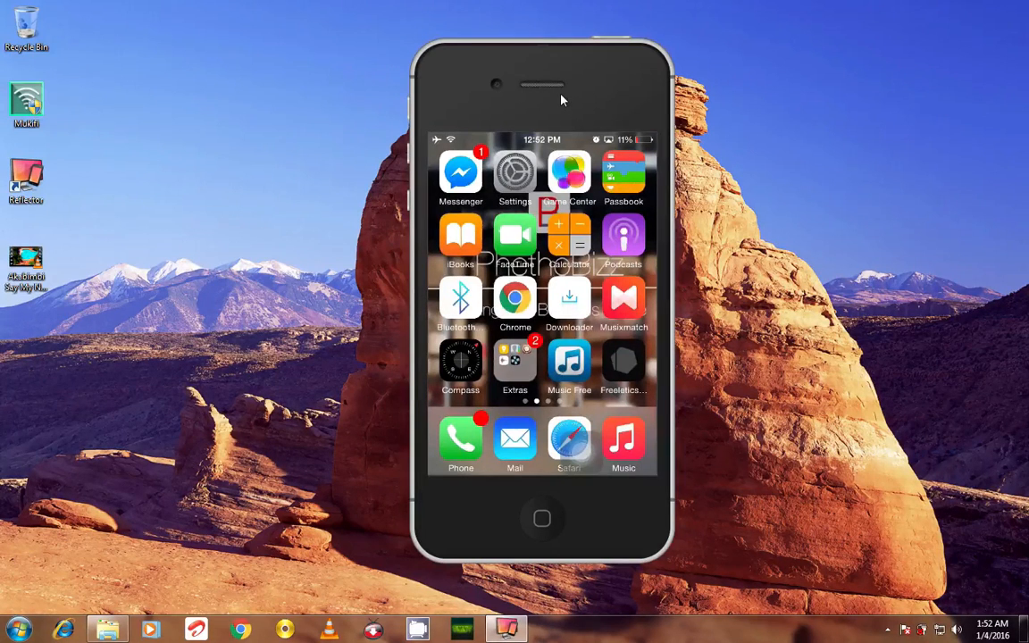
- Launch Downloader on the mirrored iPhone and load its SavySoda browser page
click(26, 101)
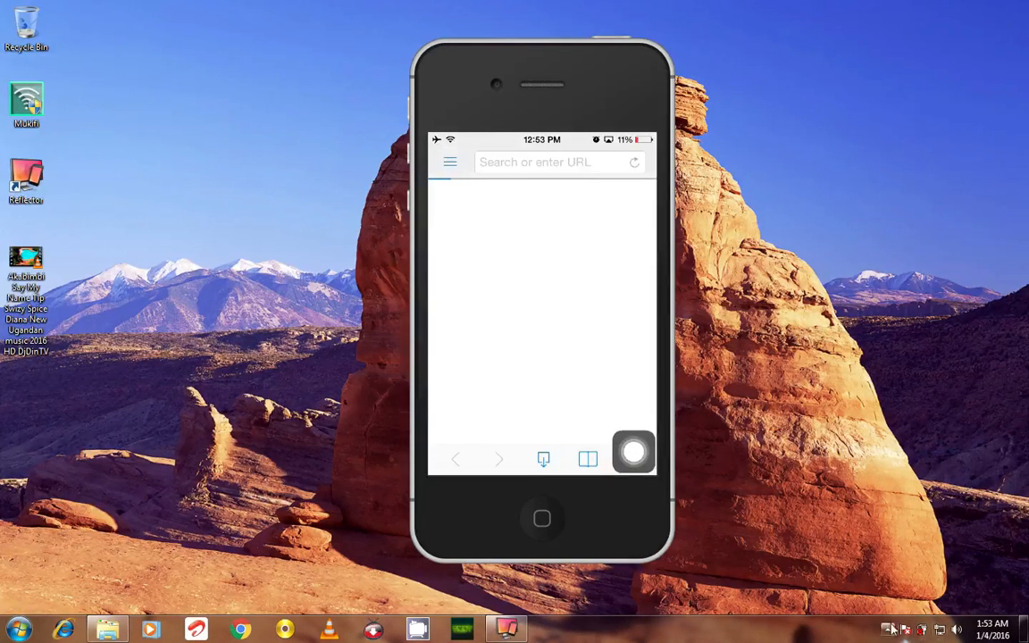
click(889, 629)
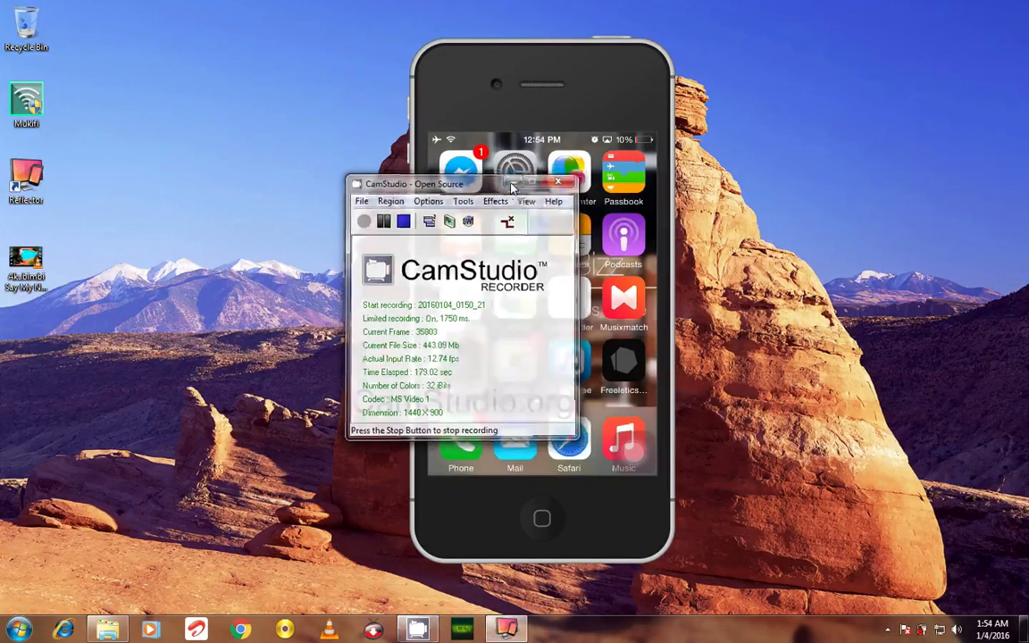
click(544, 185)
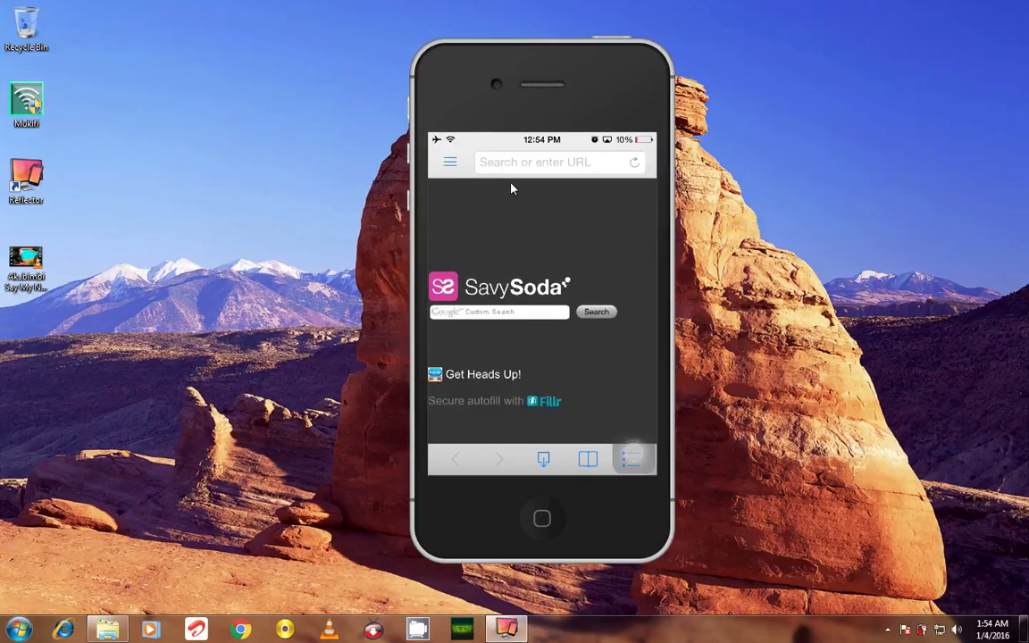
- Turn on Shared Folder sharing in Downloader, then bring up Windows Explorer
click(450, 162)
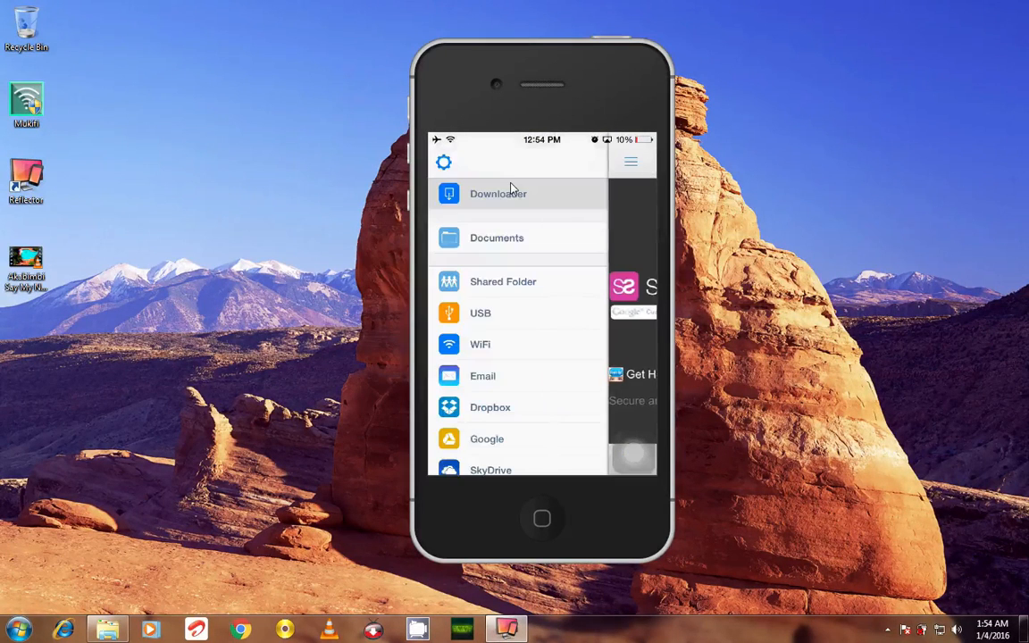
scroll(down, 3)
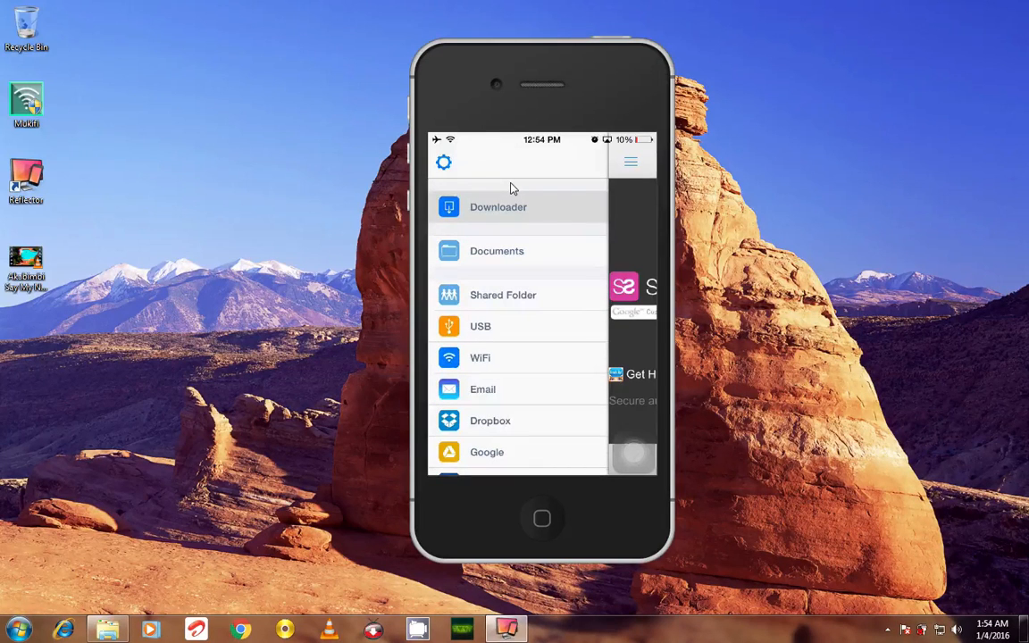
scroll(down, 3)
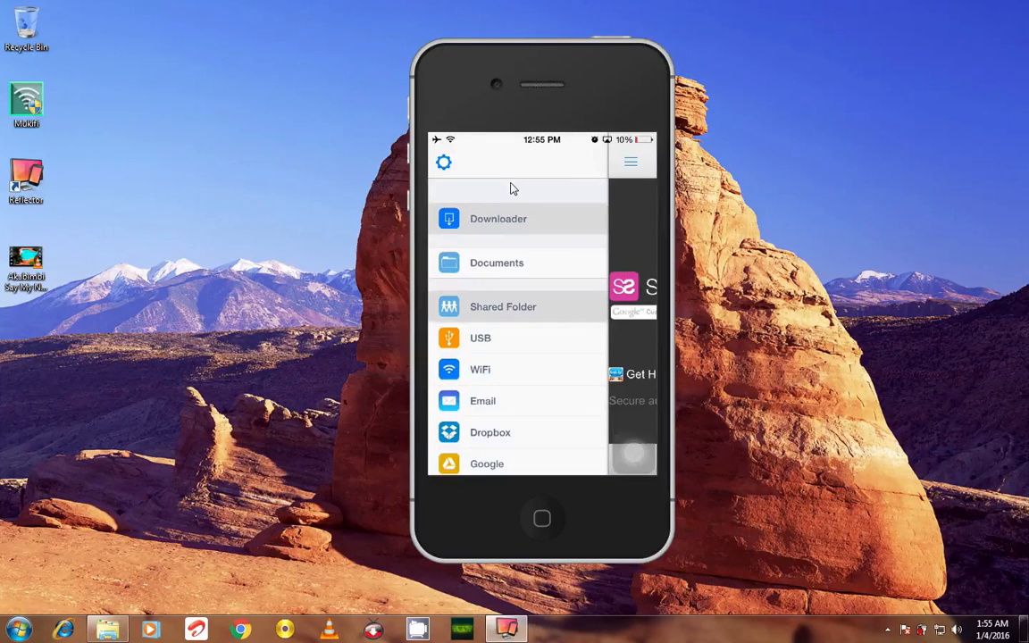
click(502, 306)
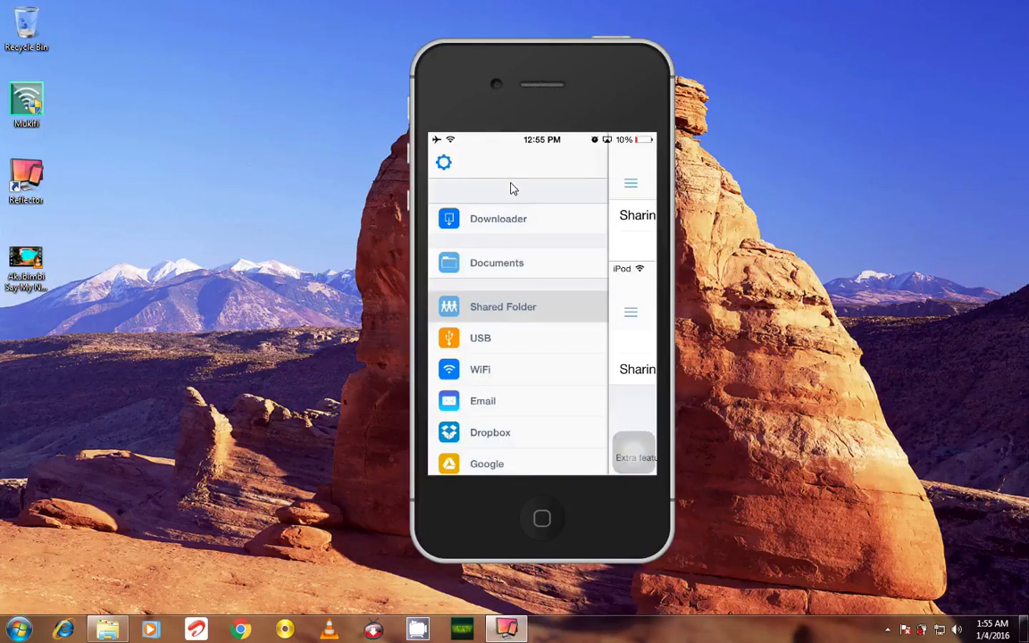
click(502, 307)
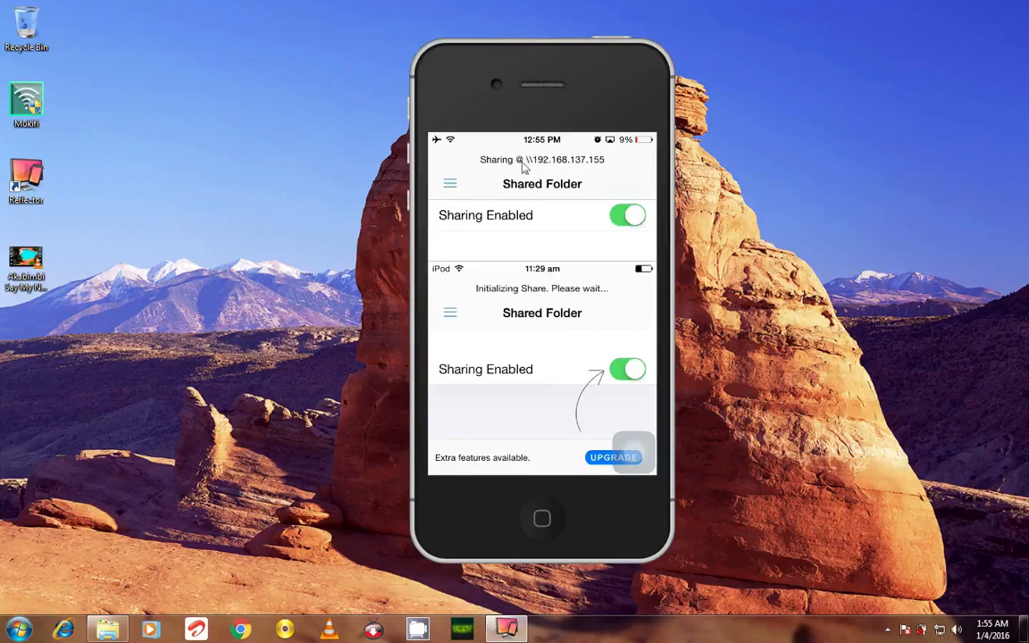
mouse_move(189, 424)
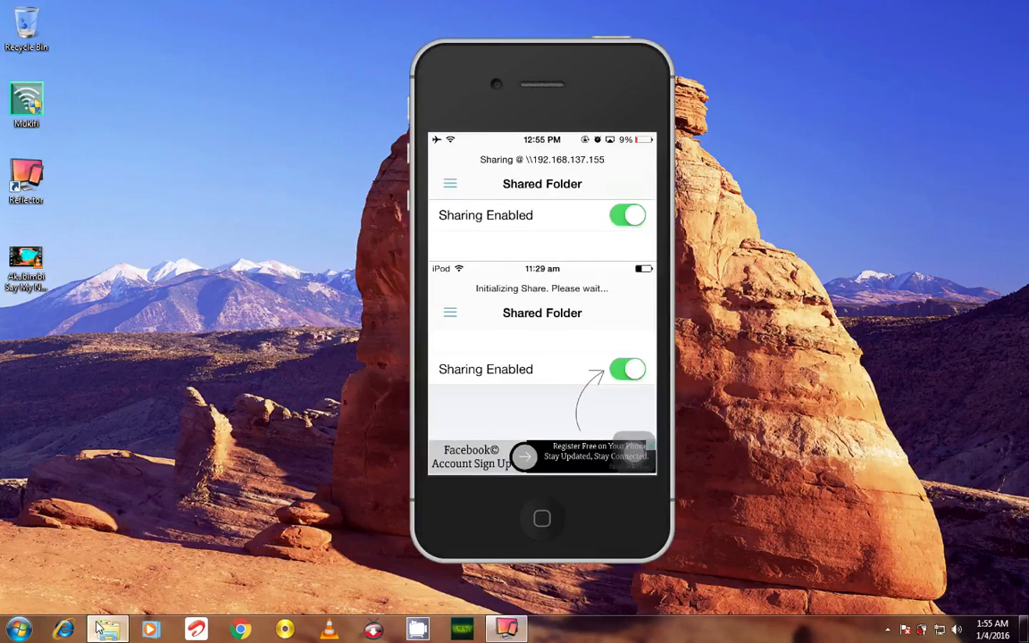
click(107, 628)
text(\\192.)
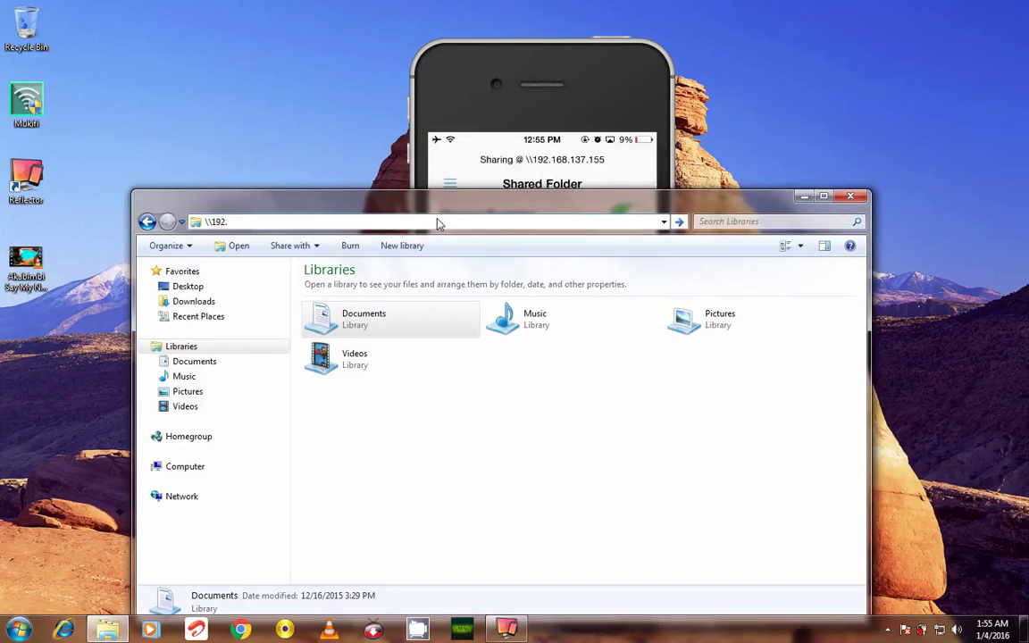
- Enter \\192.168.137.155 in the Explorer address bar
text(168.)
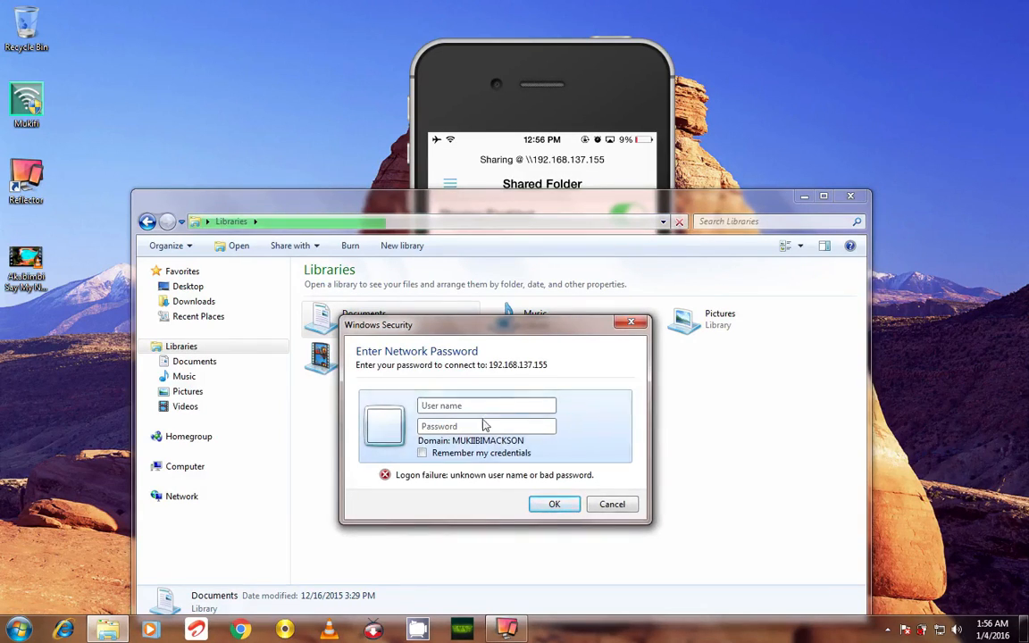
- Sign in as guest with Remember my credentials ticked
text(guest)
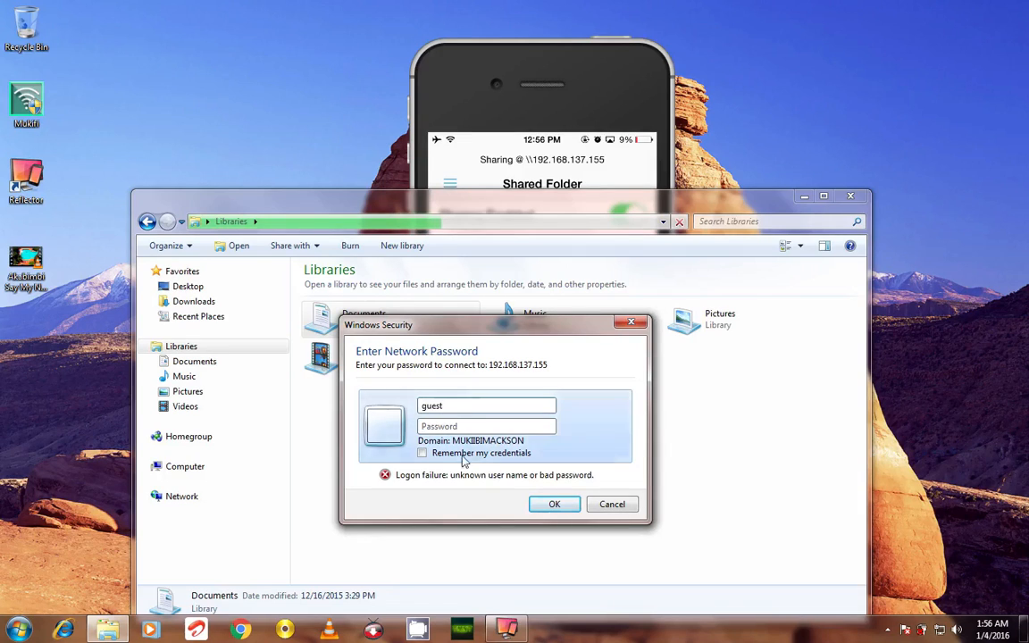
click(422, 453)
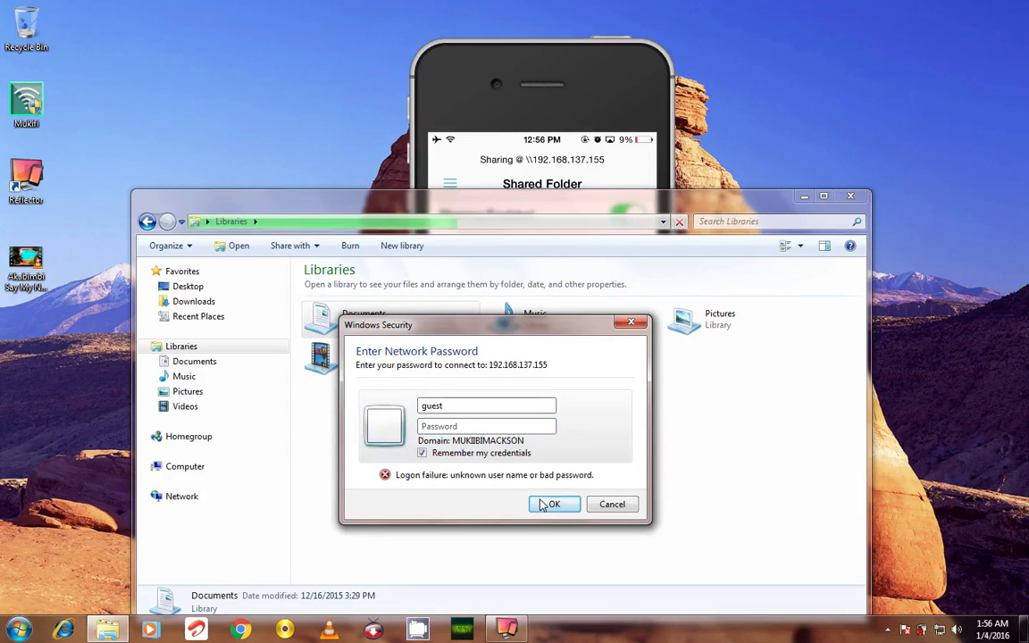
click(553, 504)
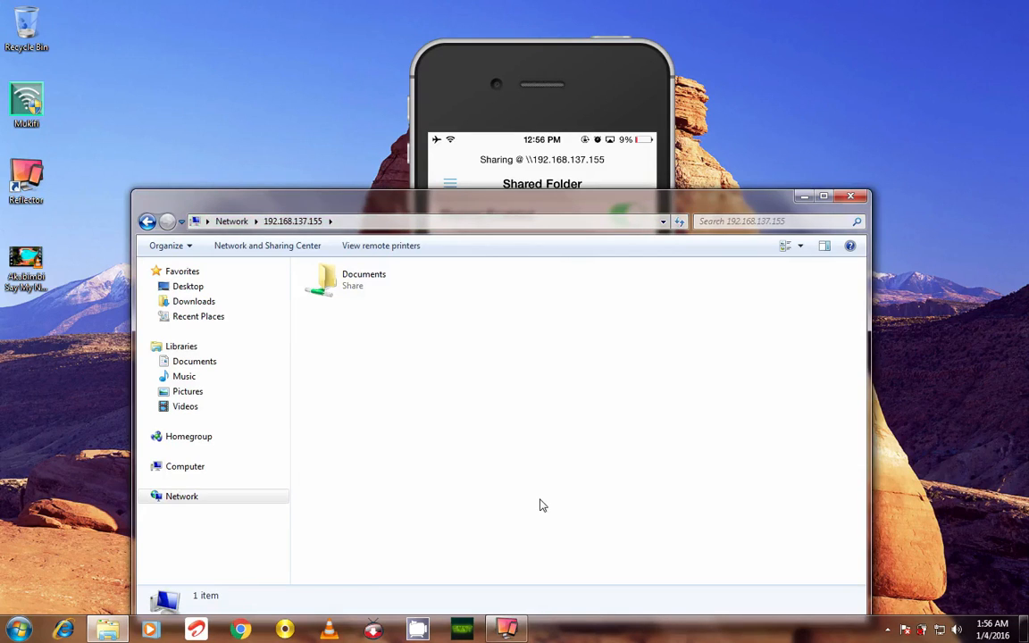
mouse_move(355, 296)
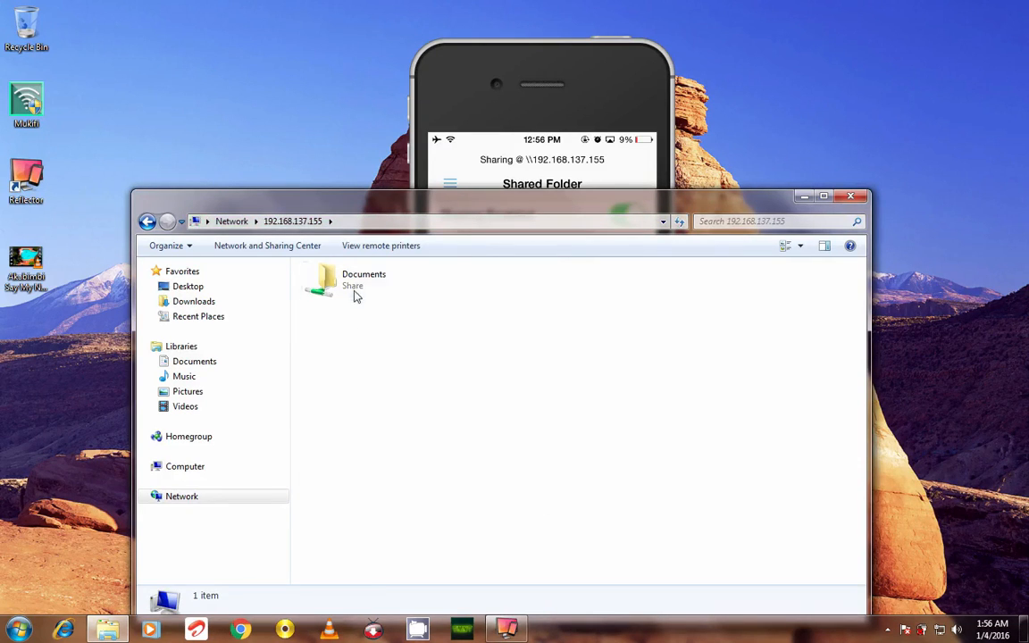
- Open the shared Documents folder on 192.168.137.155
double_click(363, 279)
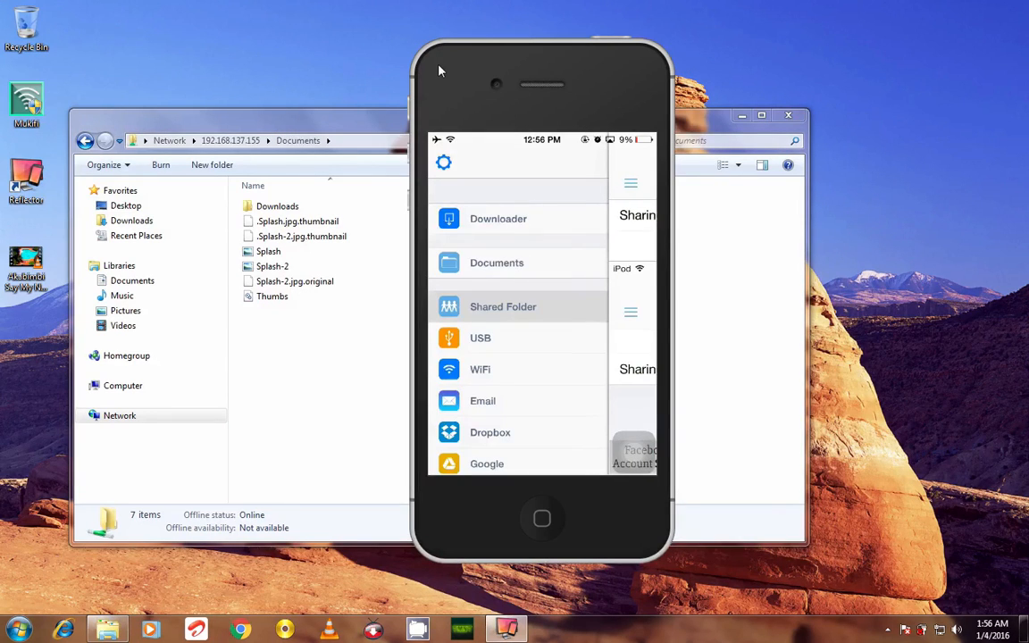
- Open Downloader's file list, then the Downloads folder, on the phone
click(497, 217)
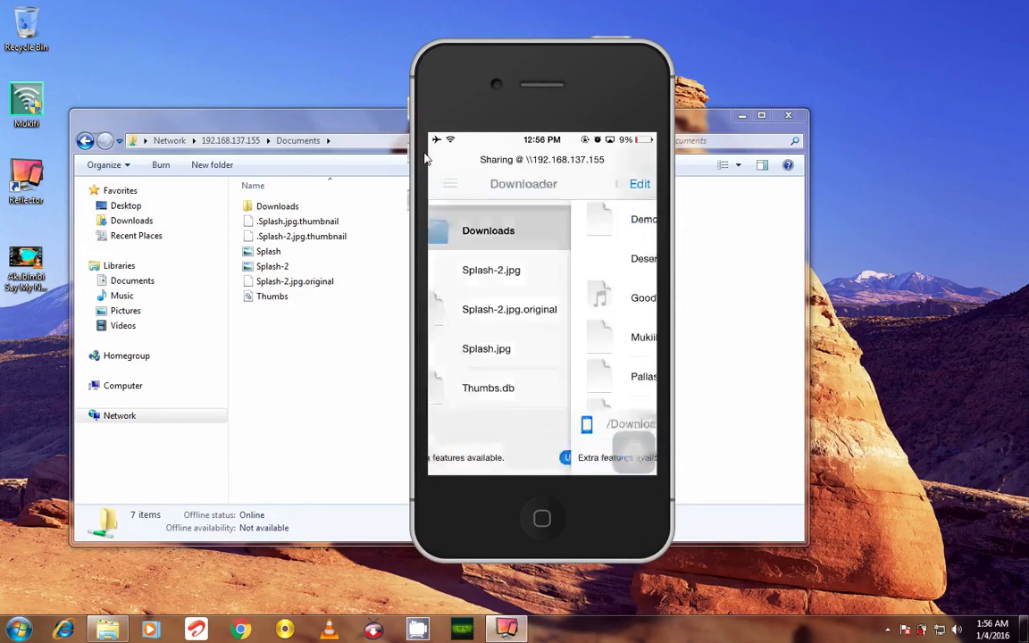
click(488, 230)
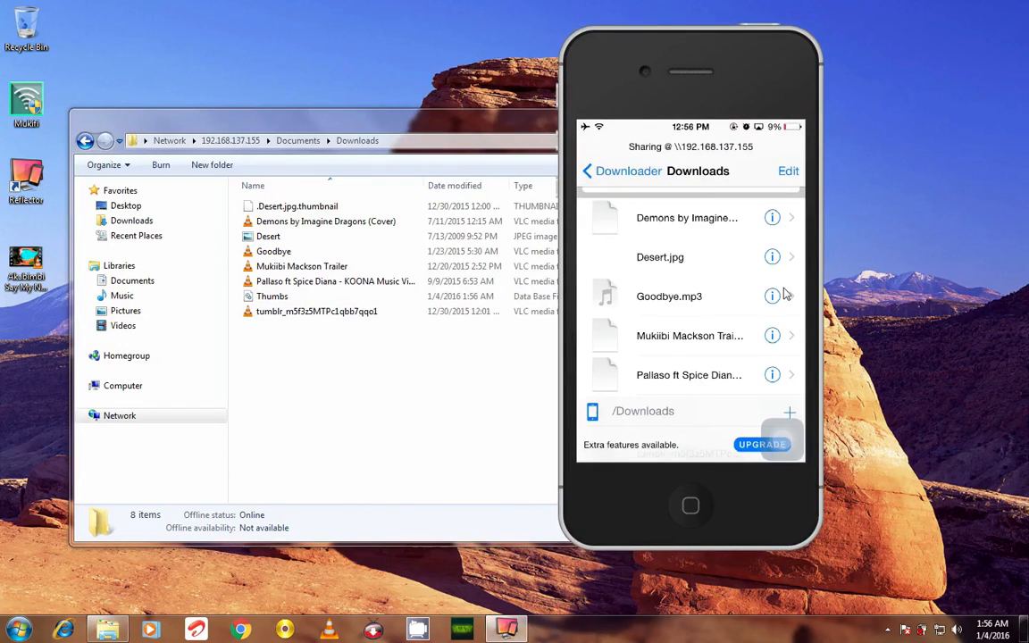
- Scroll down to find the Akabimbi .mp4 video for copying
scroll(down, 3)
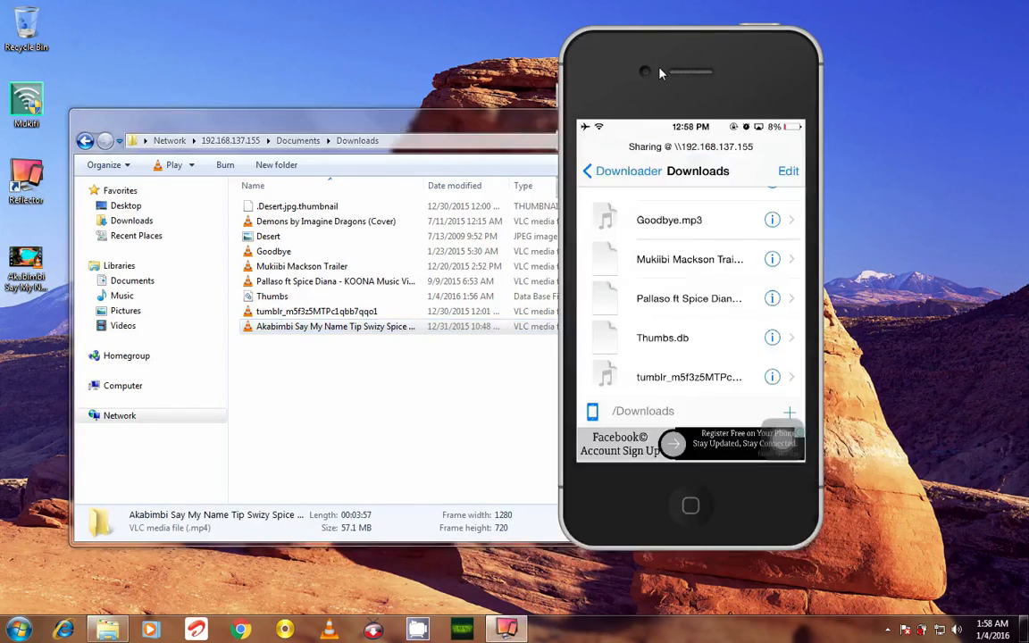
- Refresh the Downloader Downloads list so the Akabimbi Say My Name video appears
scroll(down, 3)
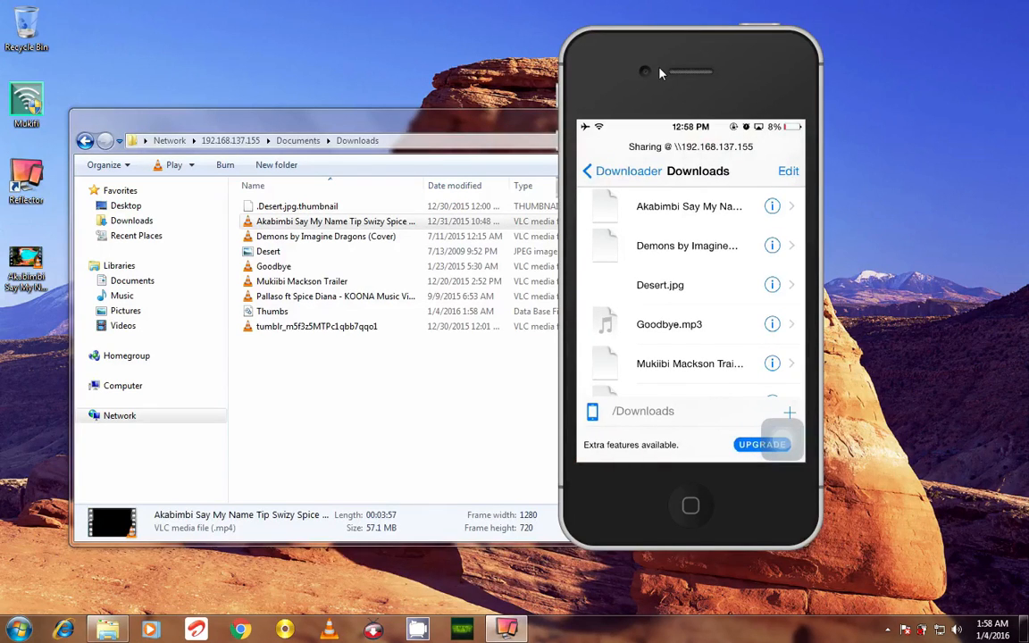
mouse_move(525, 122)
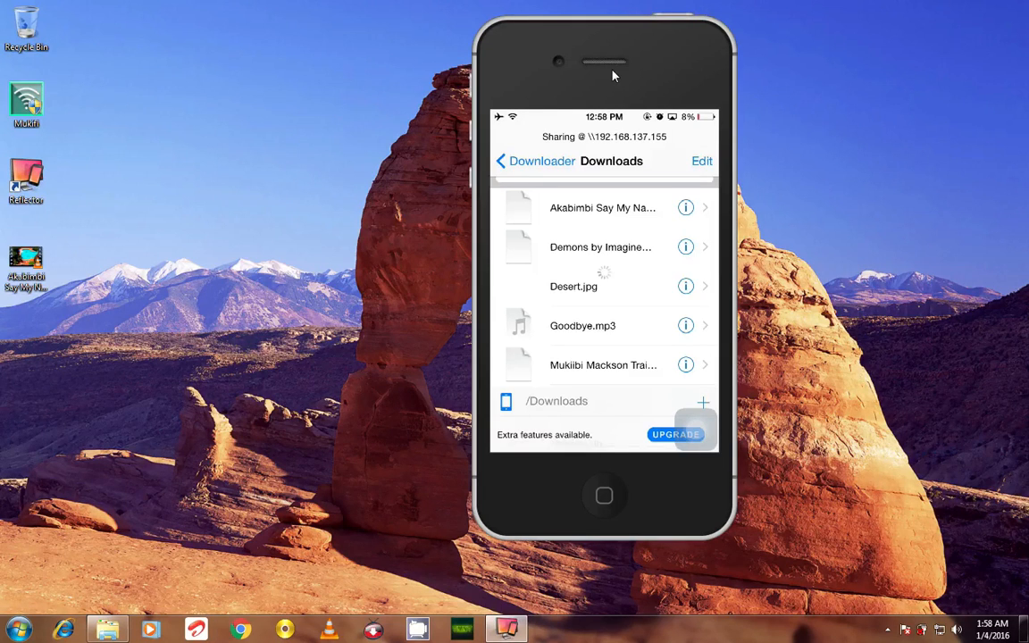
- Open the new Akabimbi video in Downloader to save it to the Camera Roll
click(685, 207)
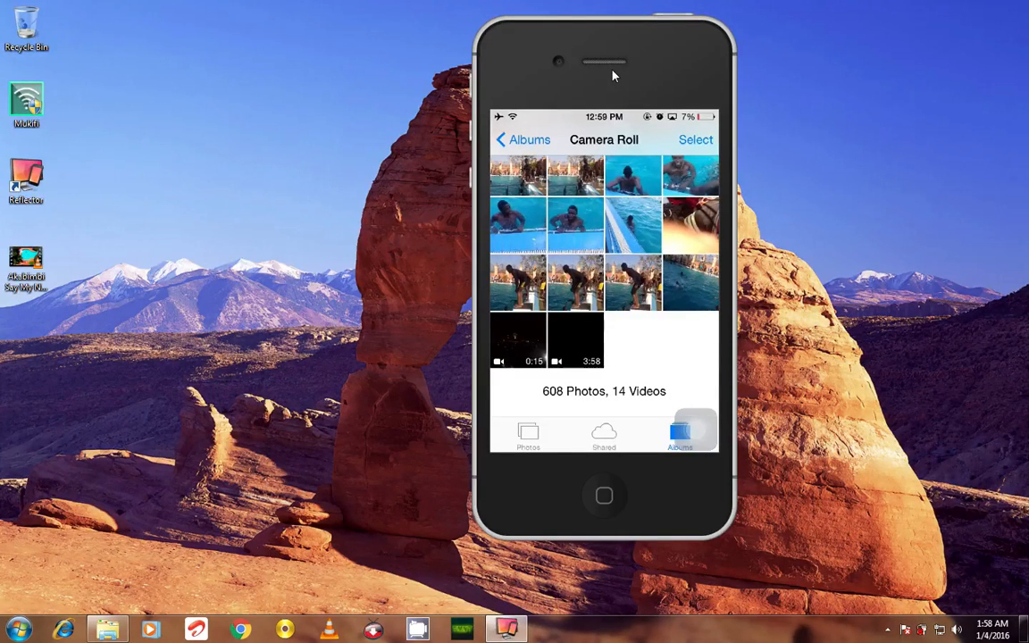
- Check the saved 3:58 video, then expand the taskbar's hidden icons
click(517, 341)
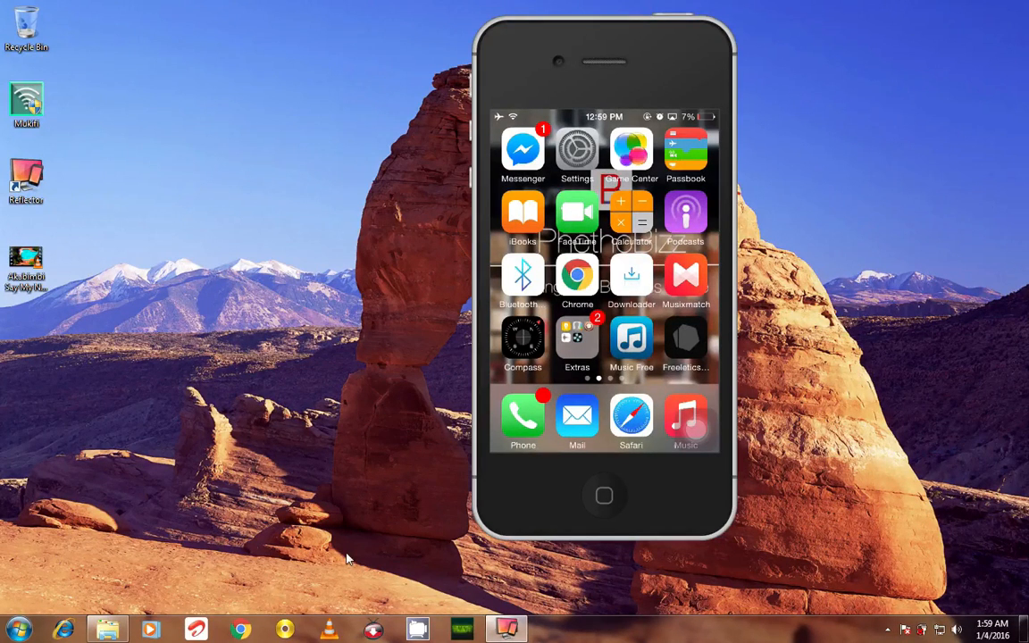
click(889, 630)
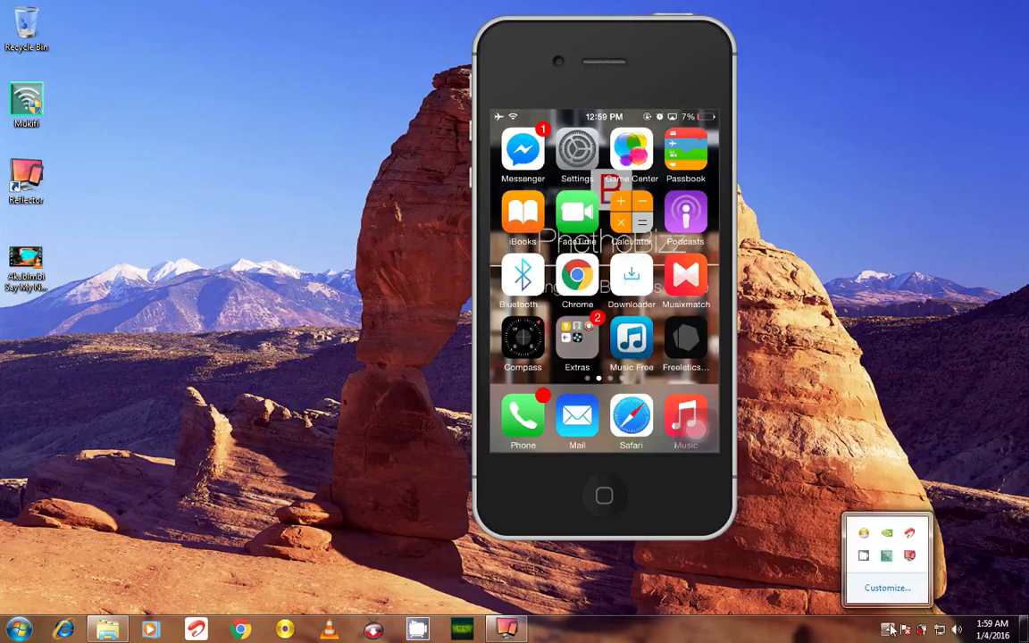